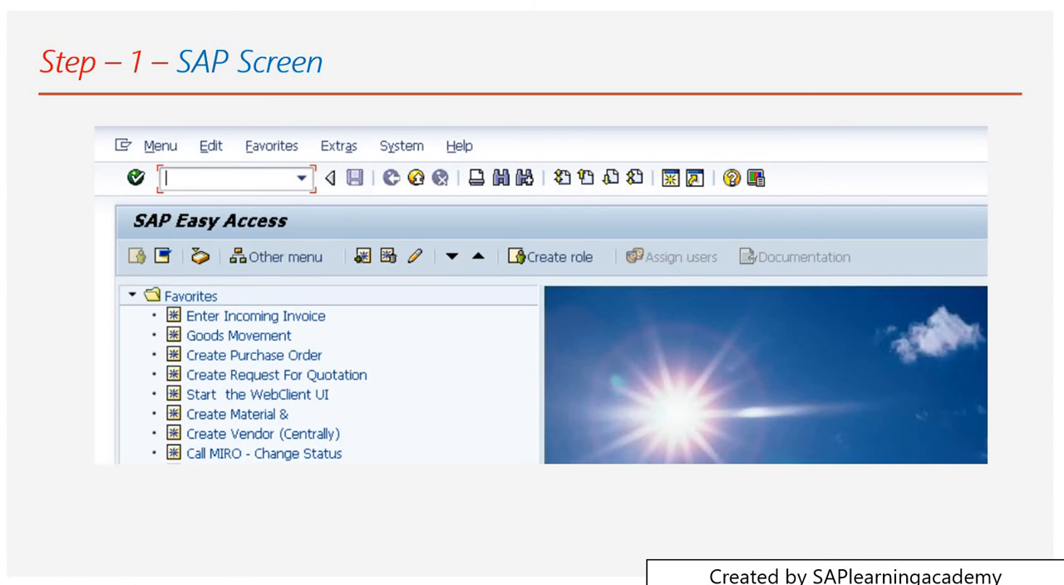
text(ME21N)
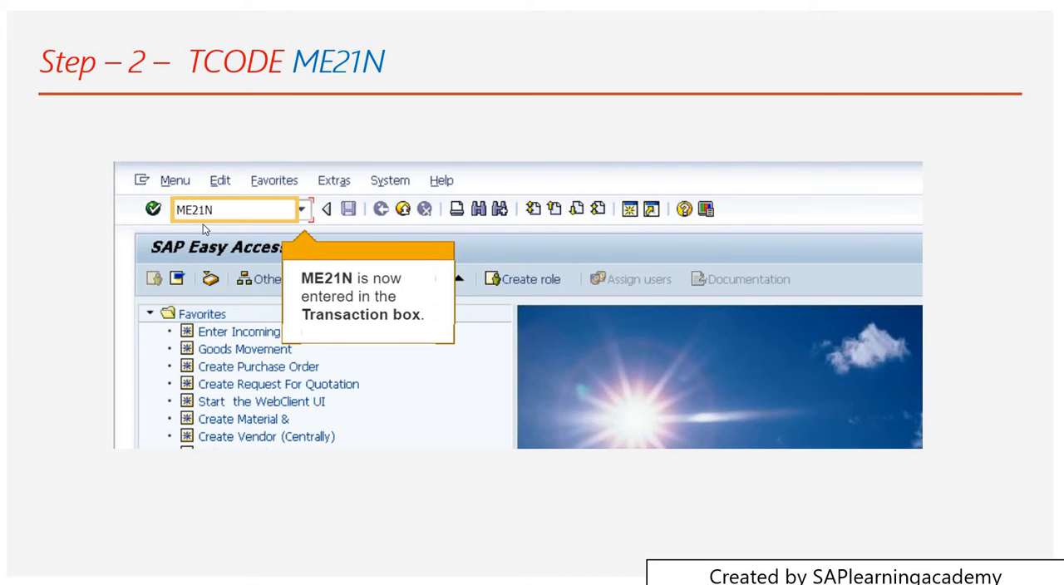
mouse_move(991, 512)
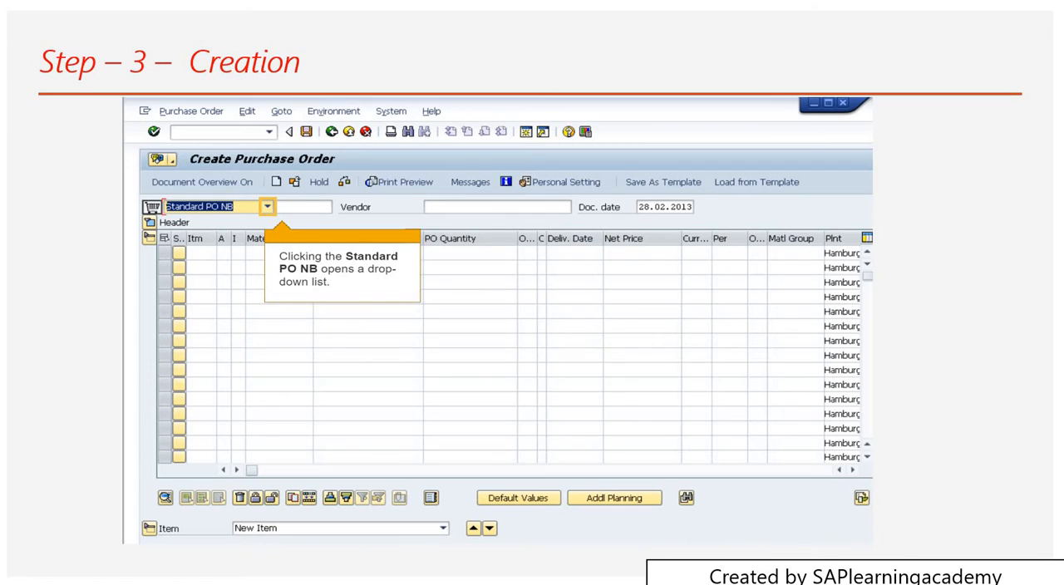
mouse_move(253, 208)
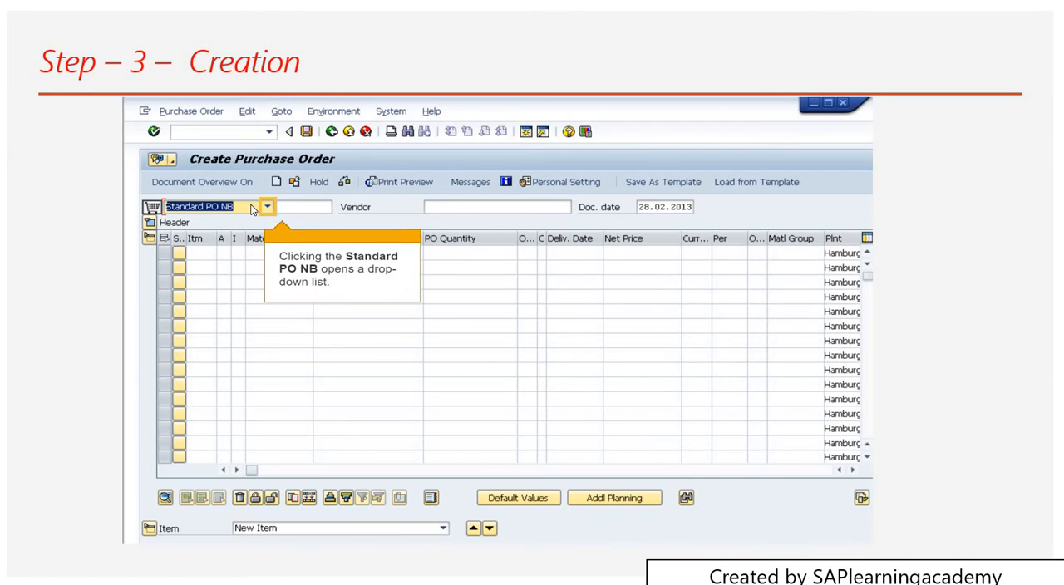
mouse_move(268, 210)
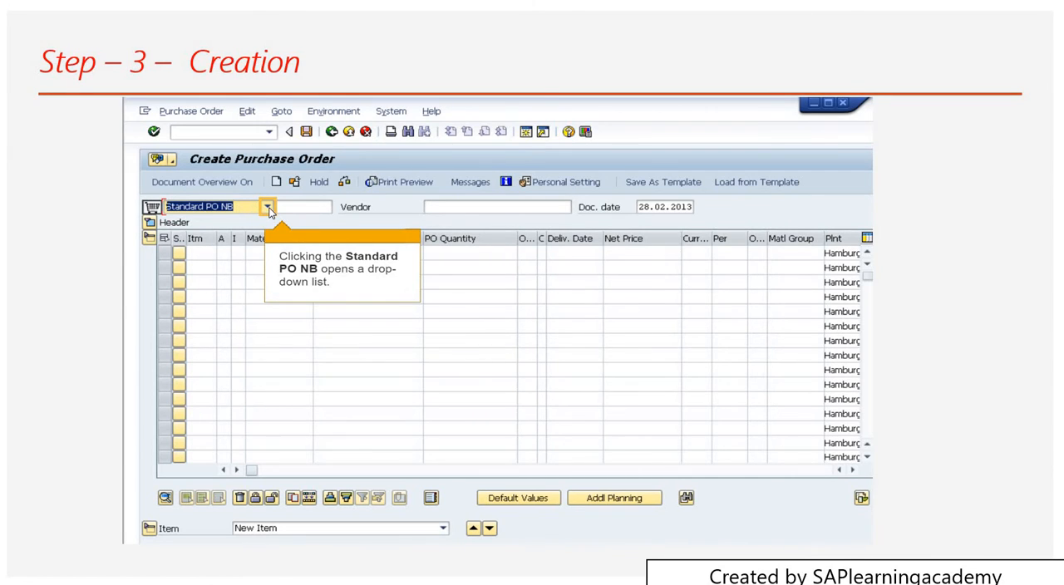
mouse_move(253, 213)
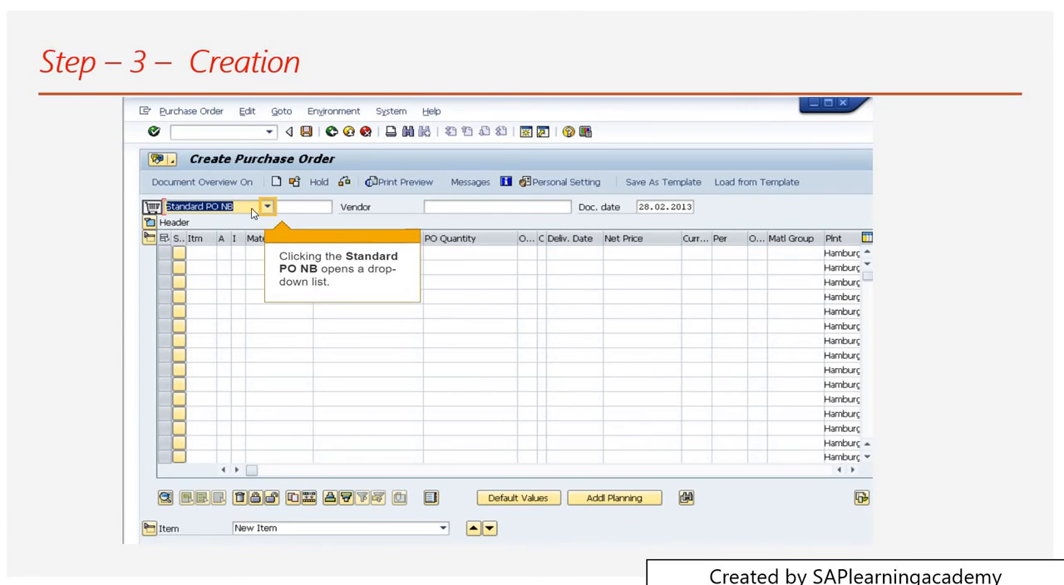
mouse_move(223, 213)
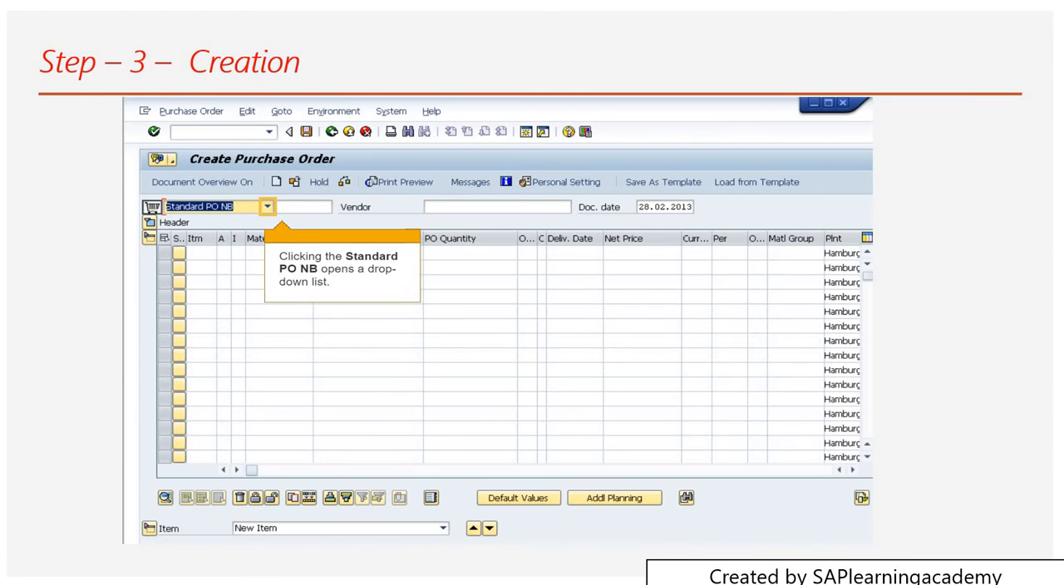
mouse_move(502, 256)
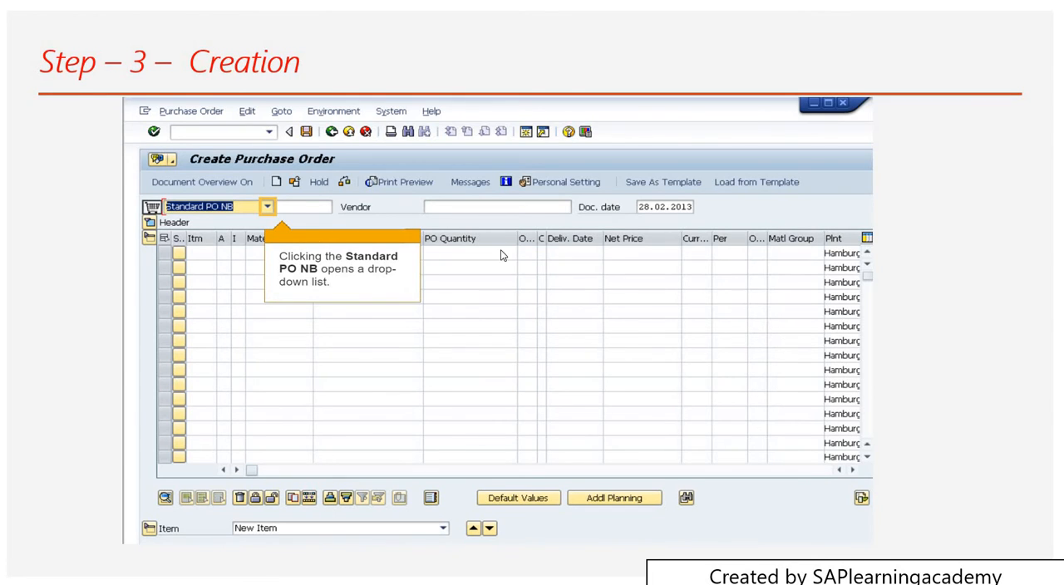
mouse_move(462, 211)
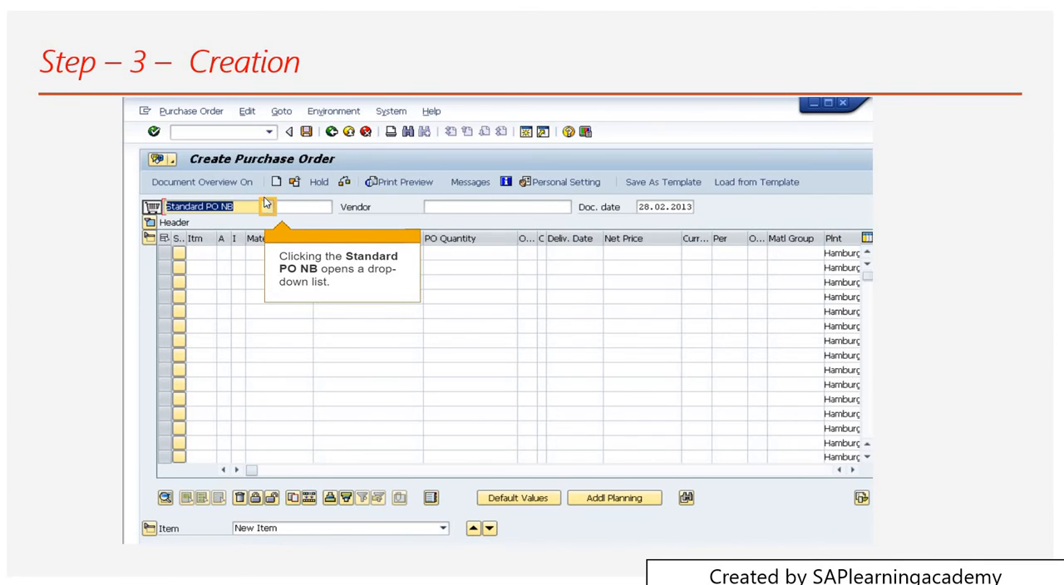
mouse_move(214, 219)
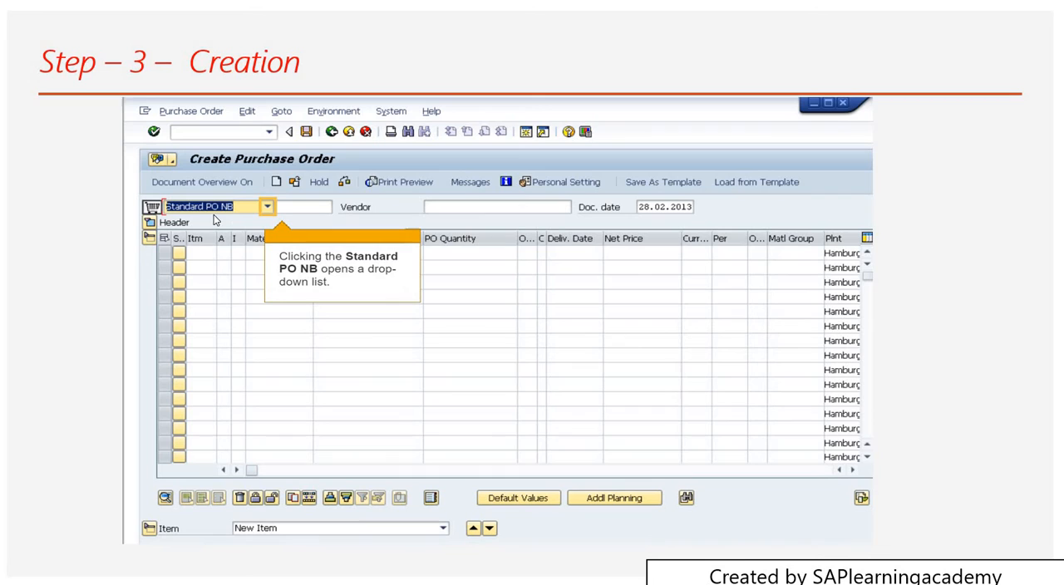
mouse_move(346, 230)
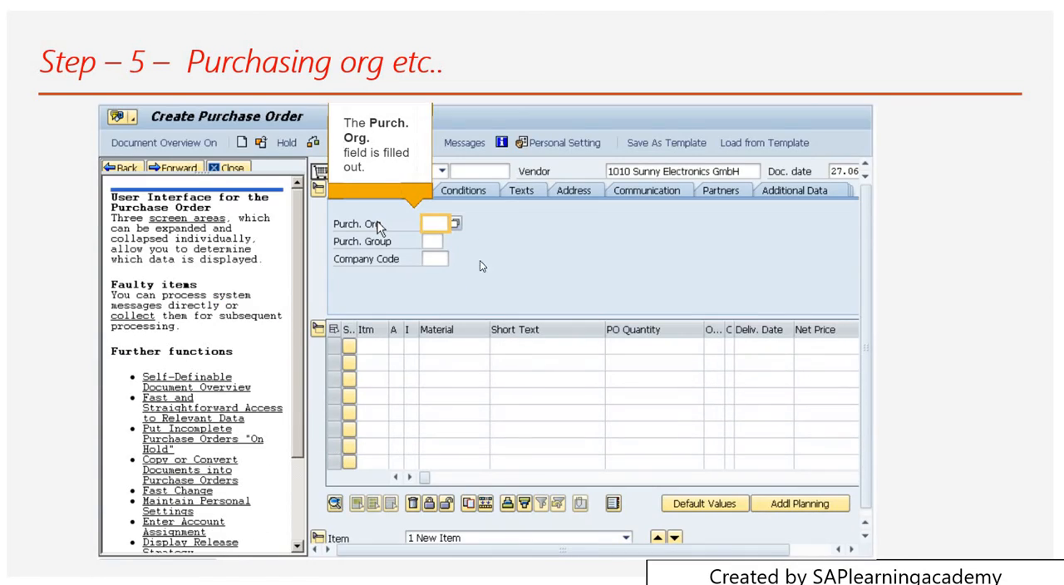
mouse_move(480, 246)
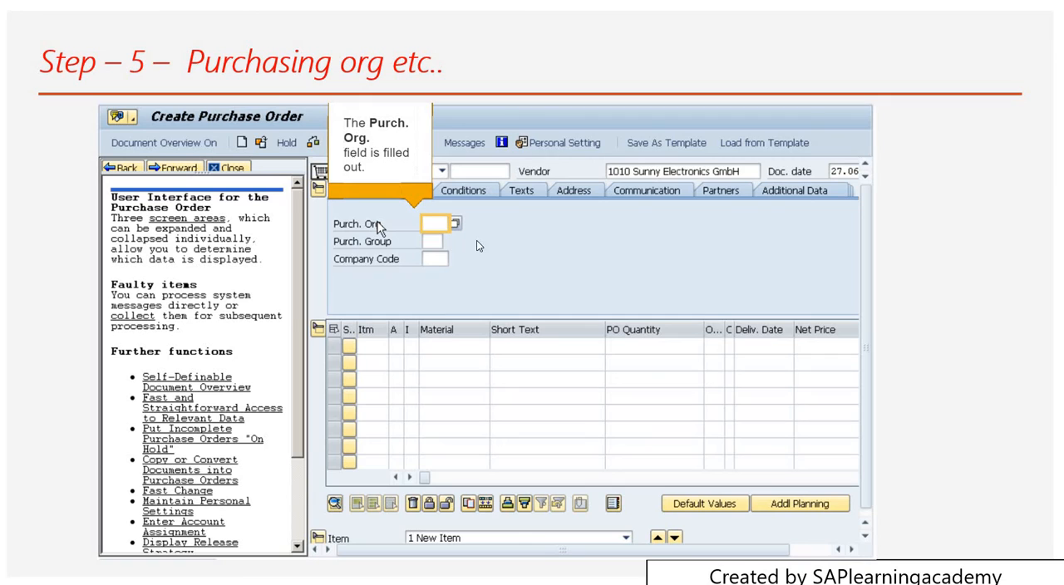
mouse_move(407, 231)
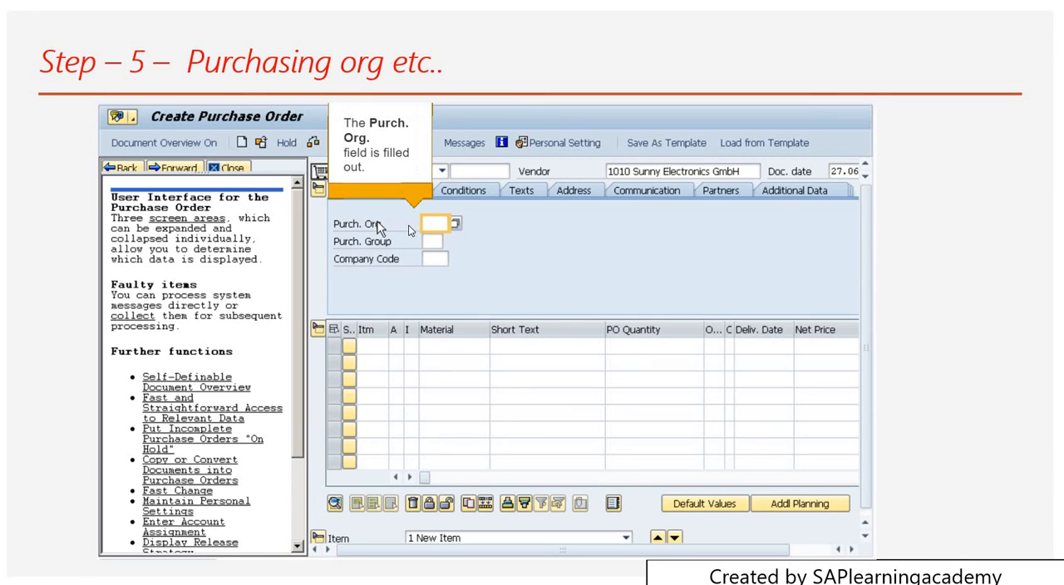
mouse_move(414, 246)
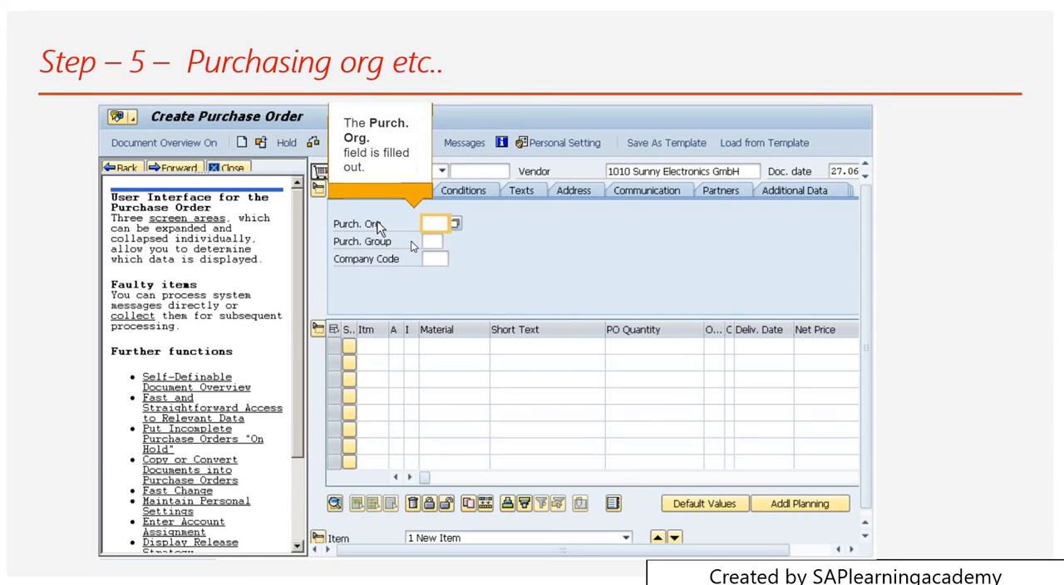
mouse_move(475, 265)
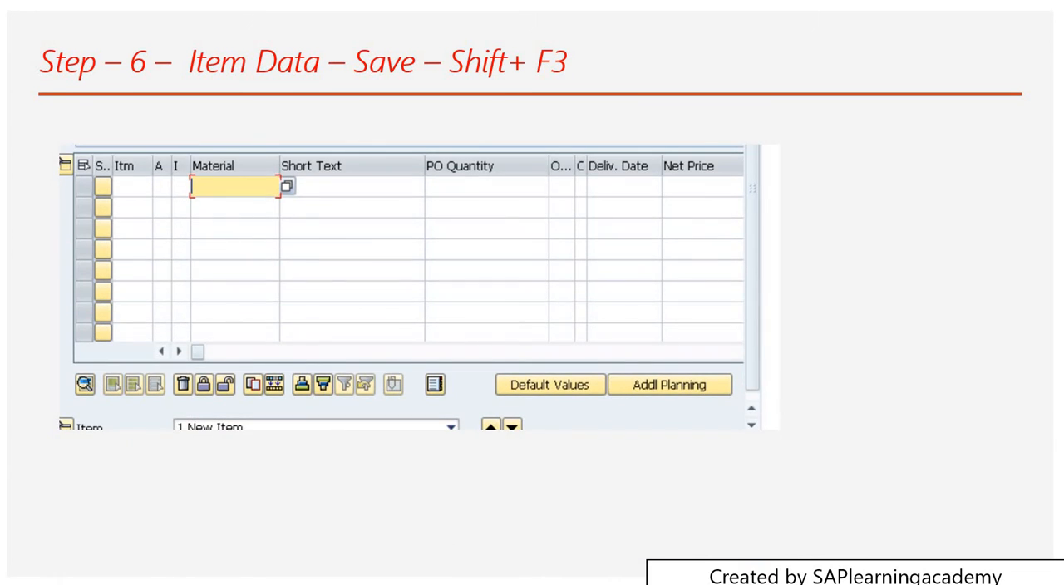
mouse_move(233, 217)
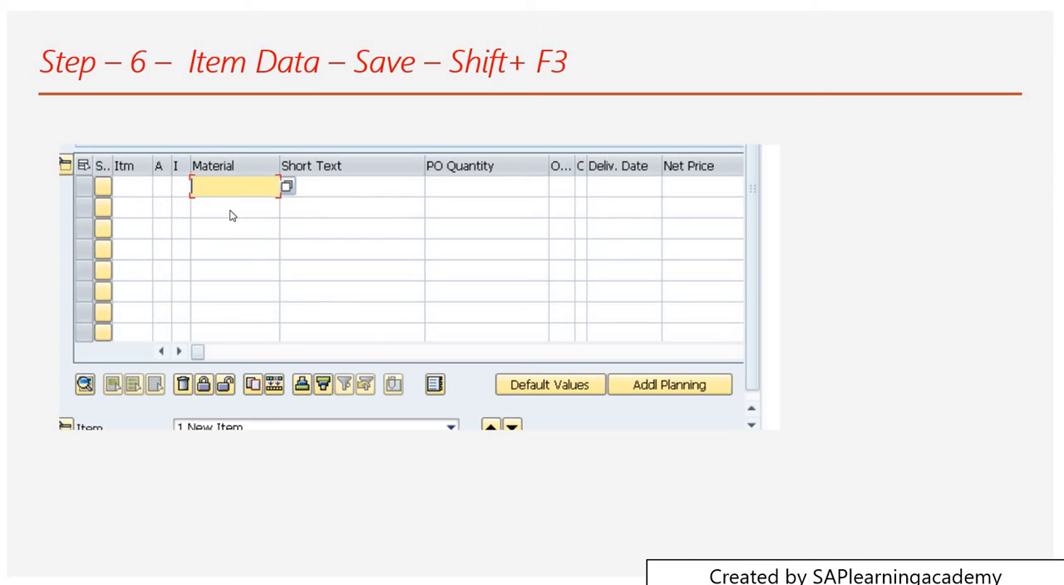
mouse_move(346, 196)
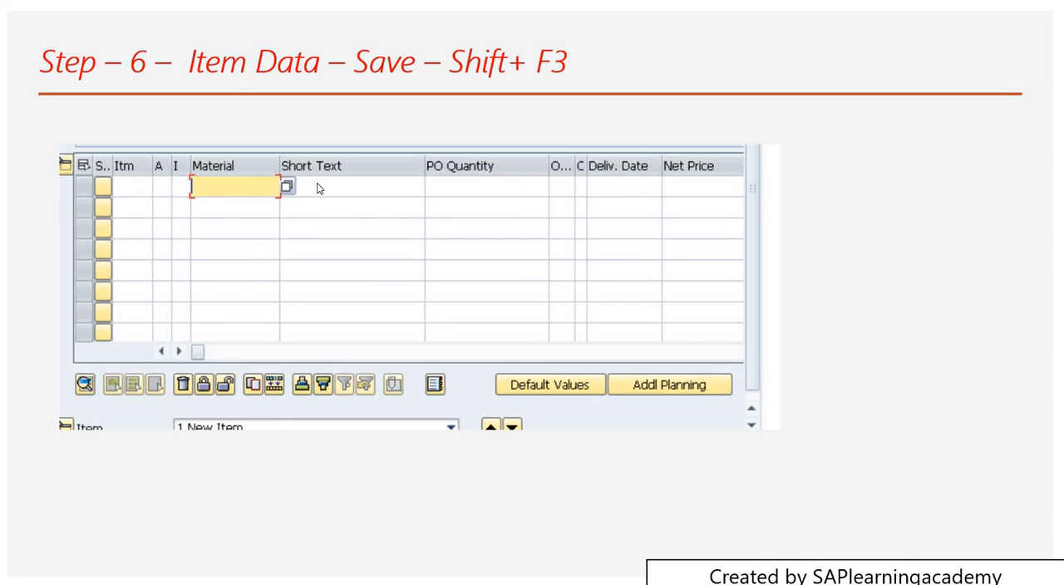
mouse_move(368, 197)
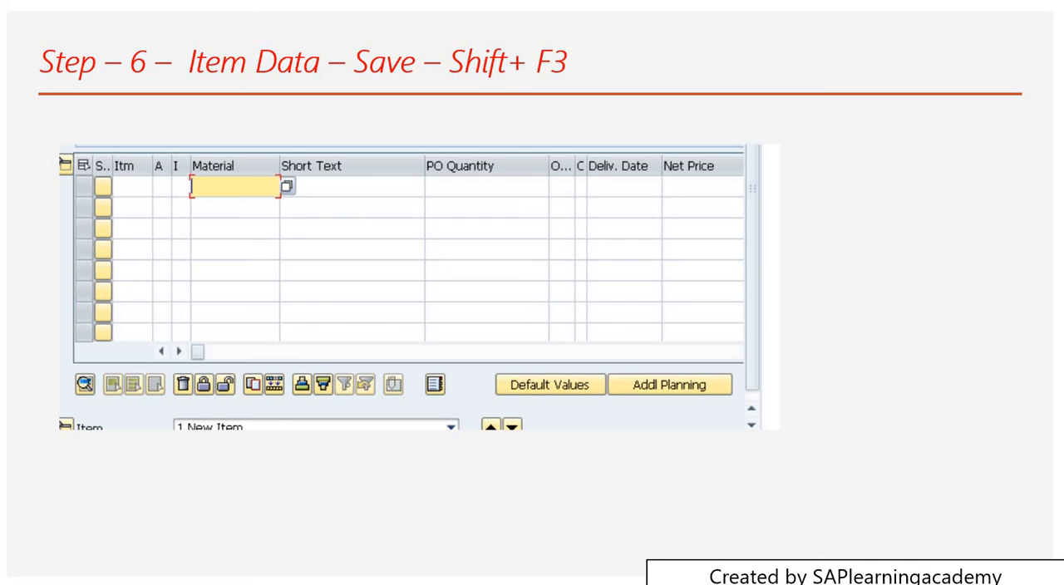
mouse_move(472, 180)
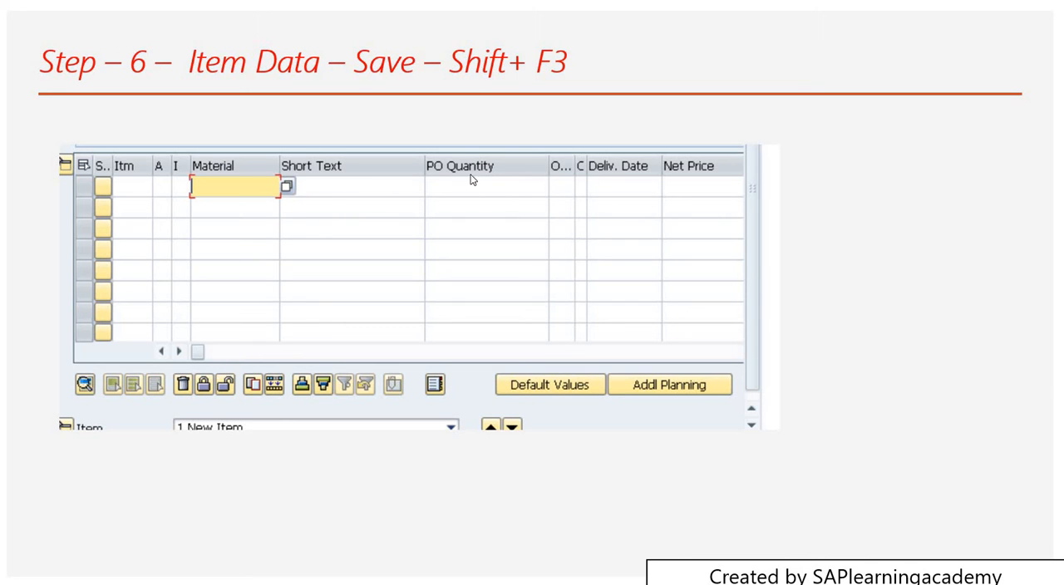
mouse_move(710, 189)
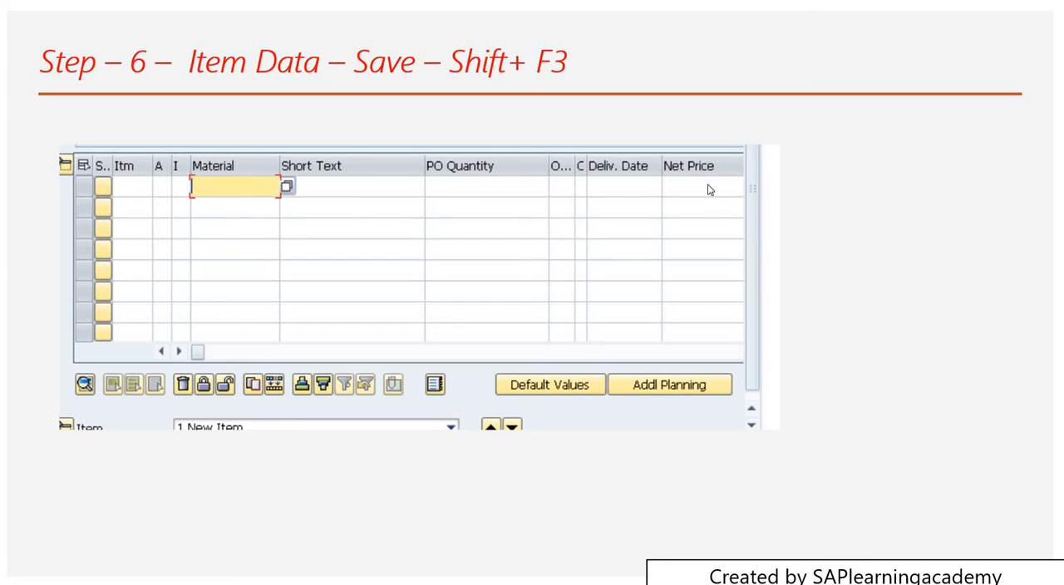